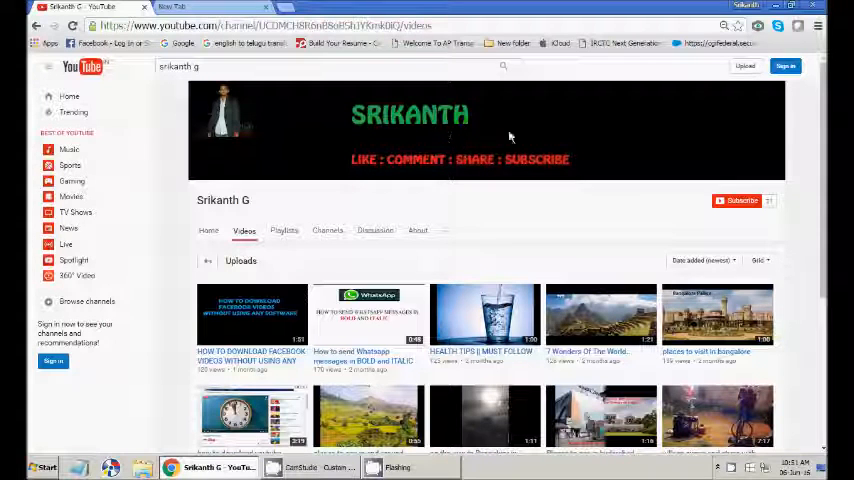
mouse_move(740, 200)
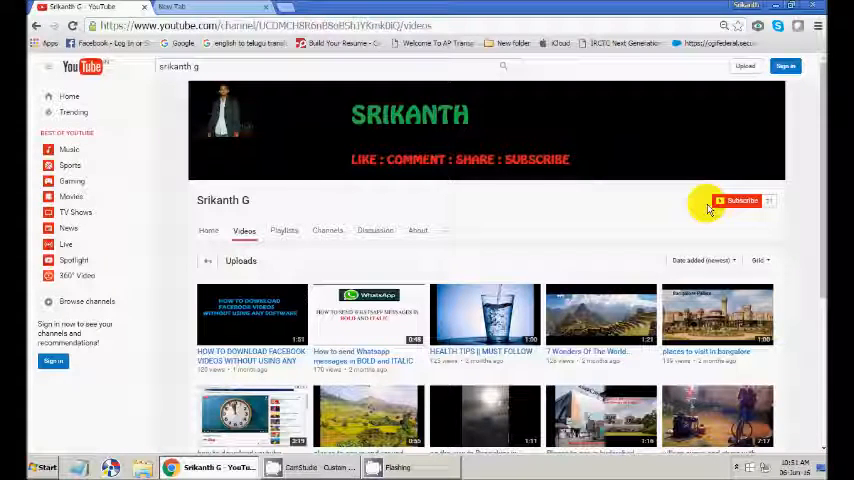
- Locate the 'on the way to Bengaluru in spicejet flight from hyderabad' upload in the grid
scroll(down, 3)
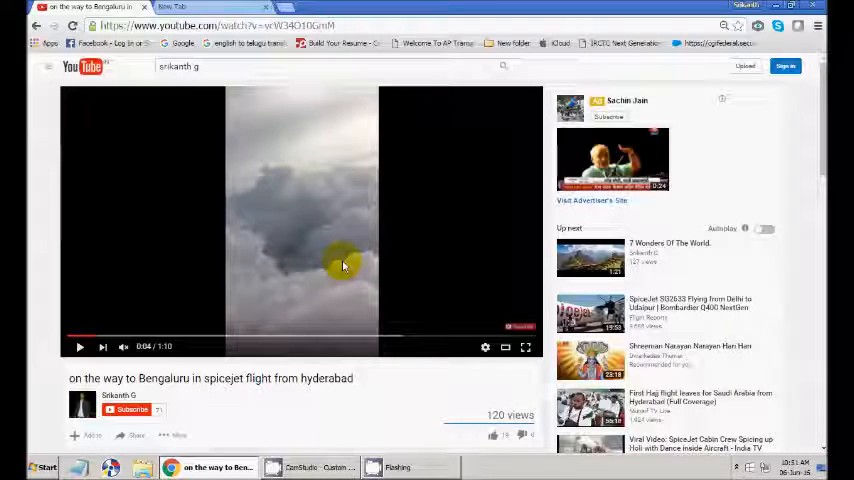
- Resume the SpiceJet flight video so it plays on toward the end of its one-minute runtime
click(80, 348)
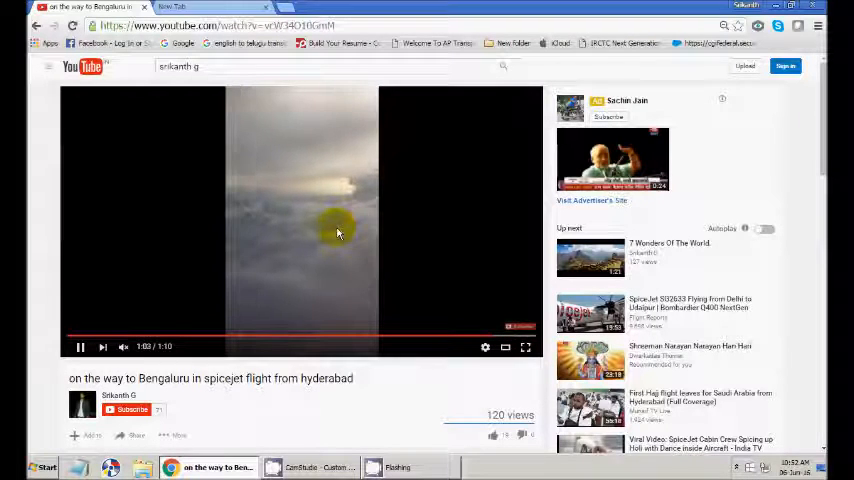
- Show the Share panel with the flight video's short link and social options
scroll(down, 3)
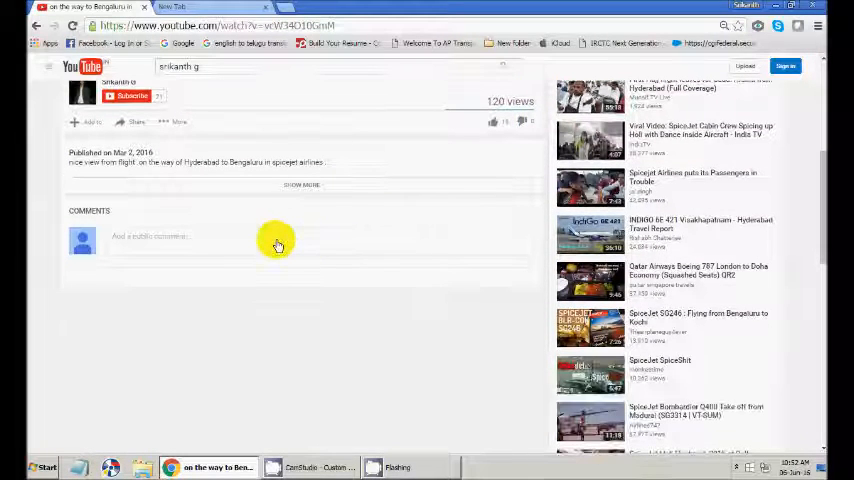
click(136, 122)
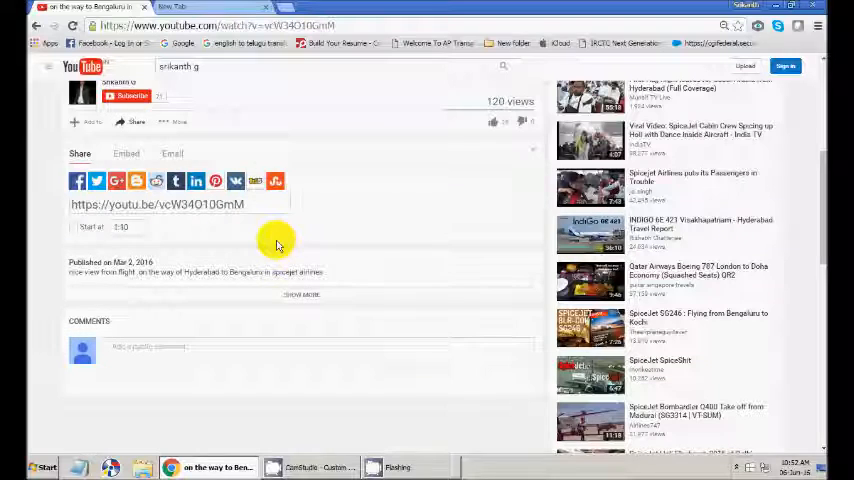